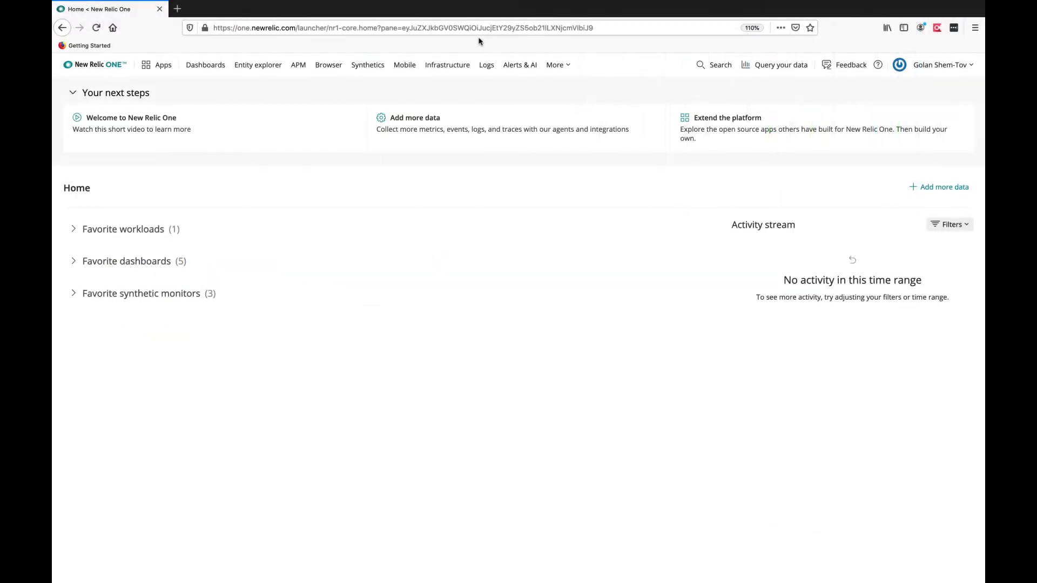
mouse_move(422, 118)
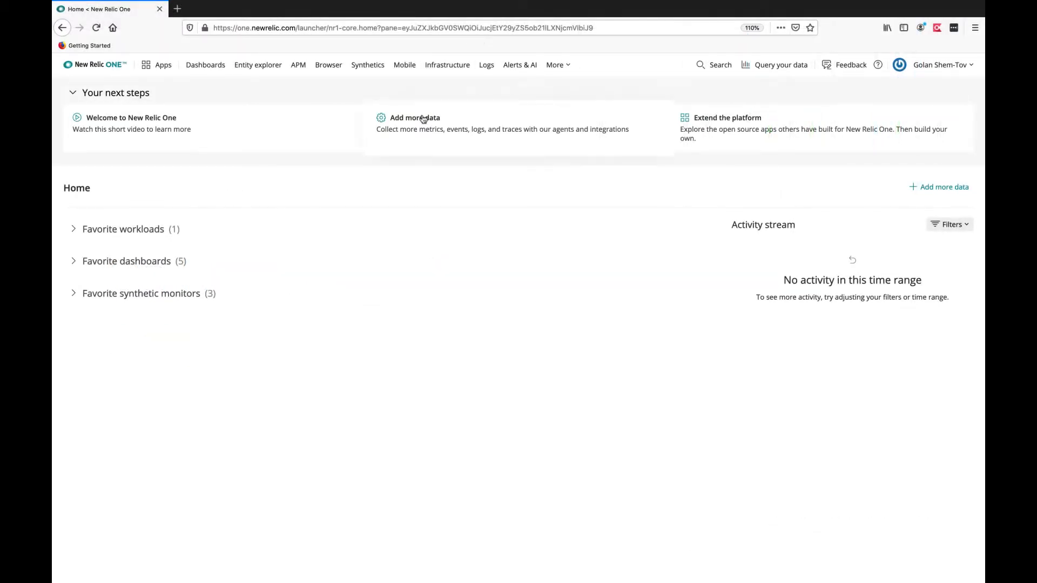
Choose 'Add more data' from the home page's next steps to reach the MySQL integration docs.
click(415, 117)
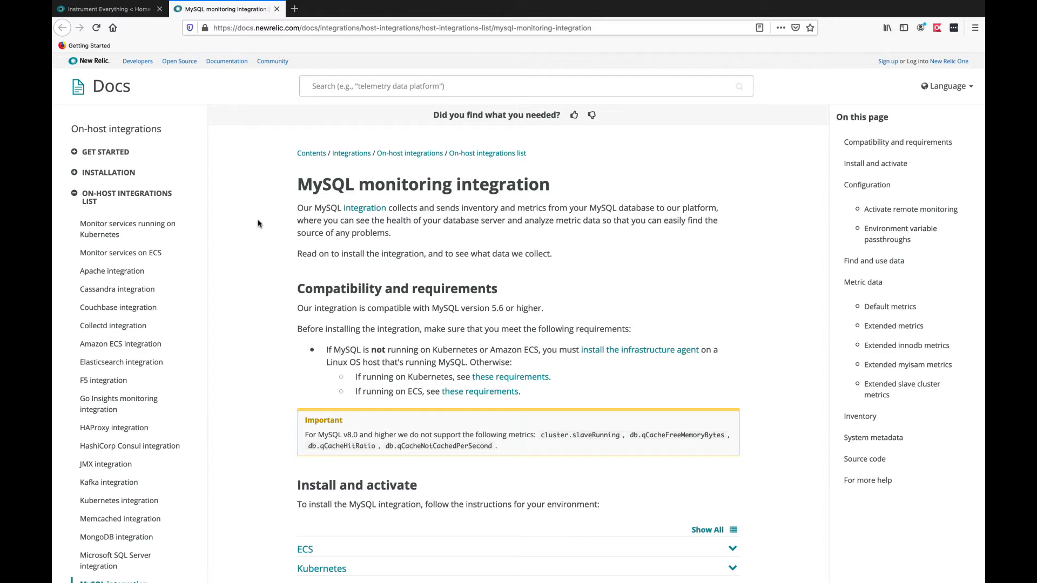
Reach the MySQL Linux install section and follow the 'installing an integration' link.
scroll(down, 3)
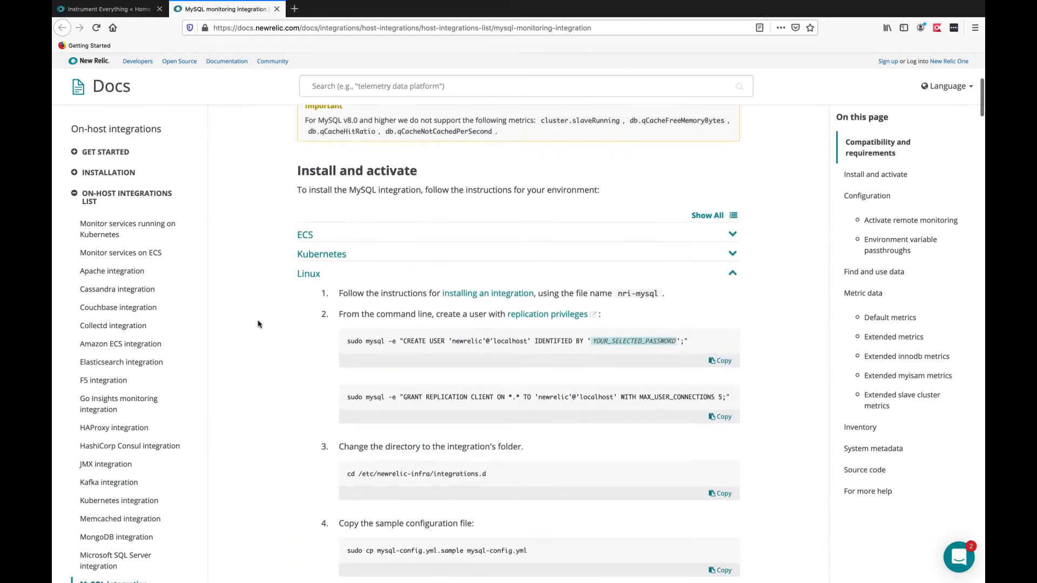
scroll(down, 3)
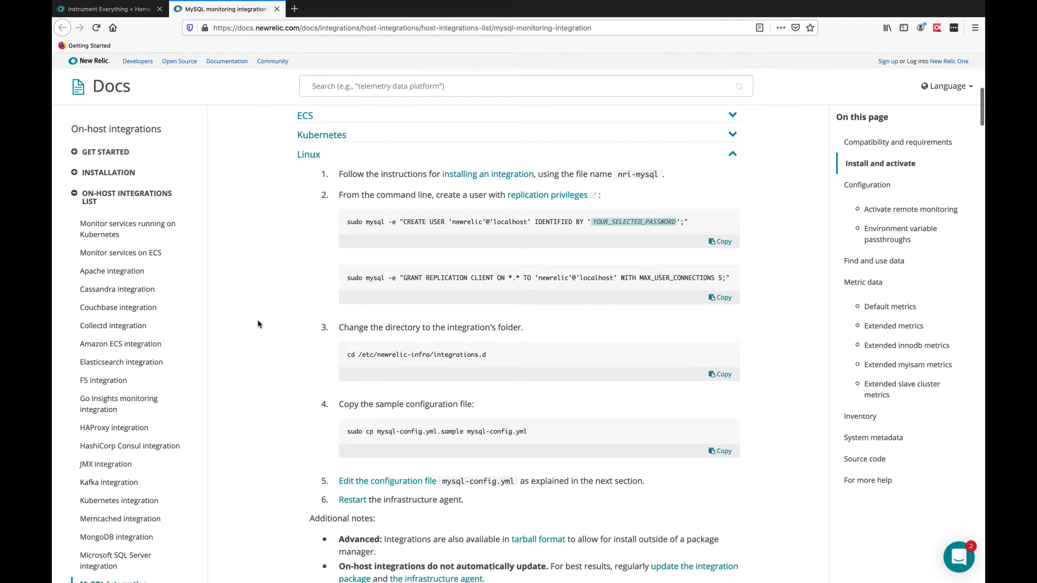
mouse_move(486, 188)
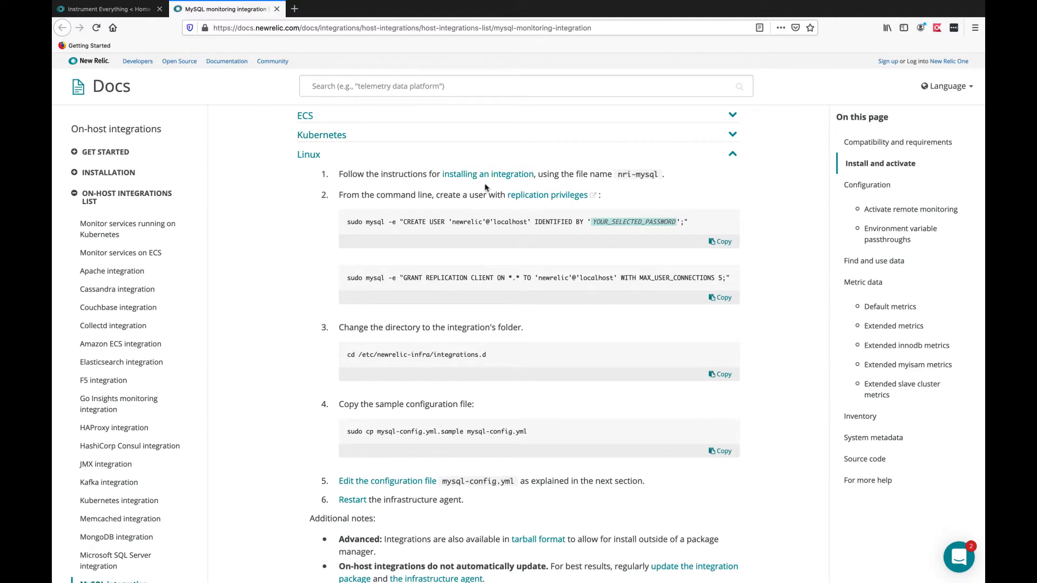
click(487, 174)
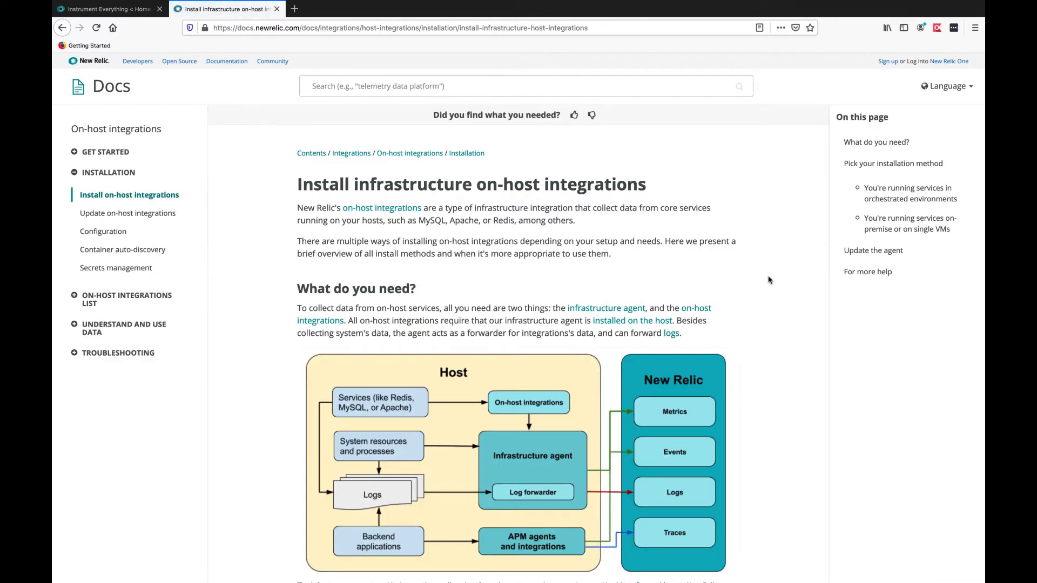
Expand the 'Install with yum' option under on-premise or single-VM hosts.
scroll(down, 3)
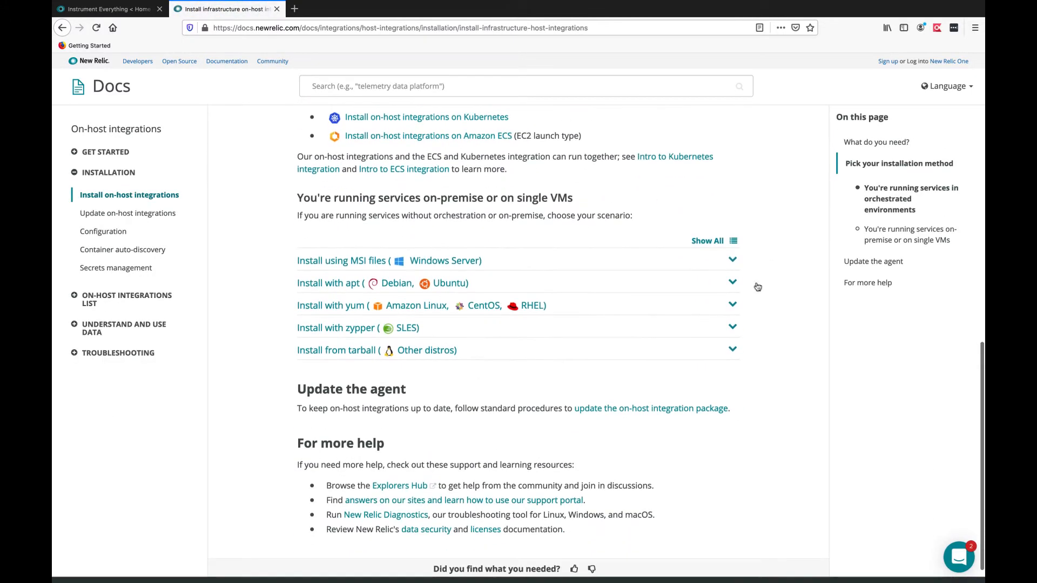
click(417, 305)
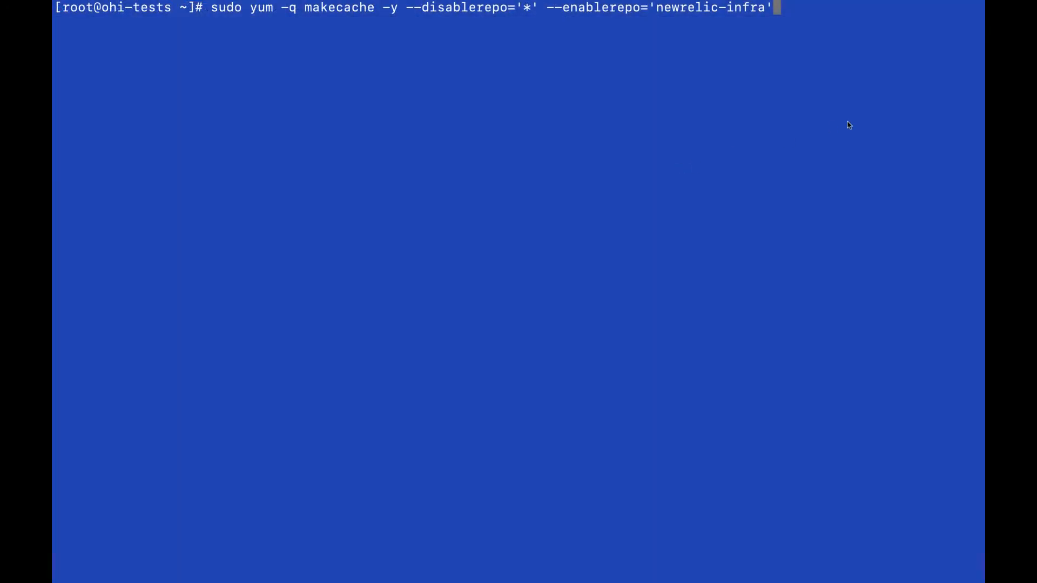
Run sudo yum -q makecache for newrelic-infra, then prepare sudo yum install nri-mysql.
key(Return)
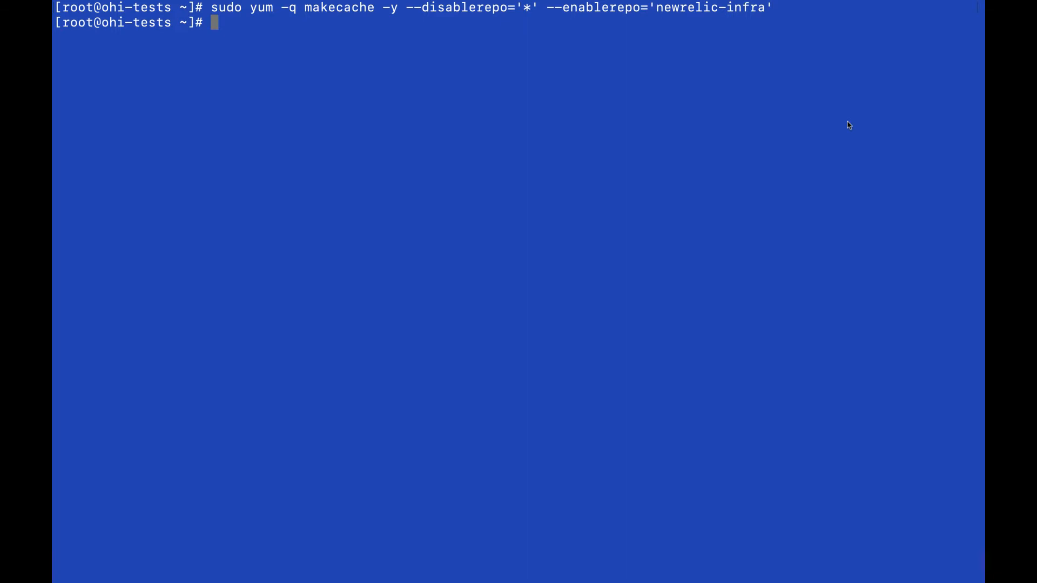
text(sudo yum install nri-mysql)
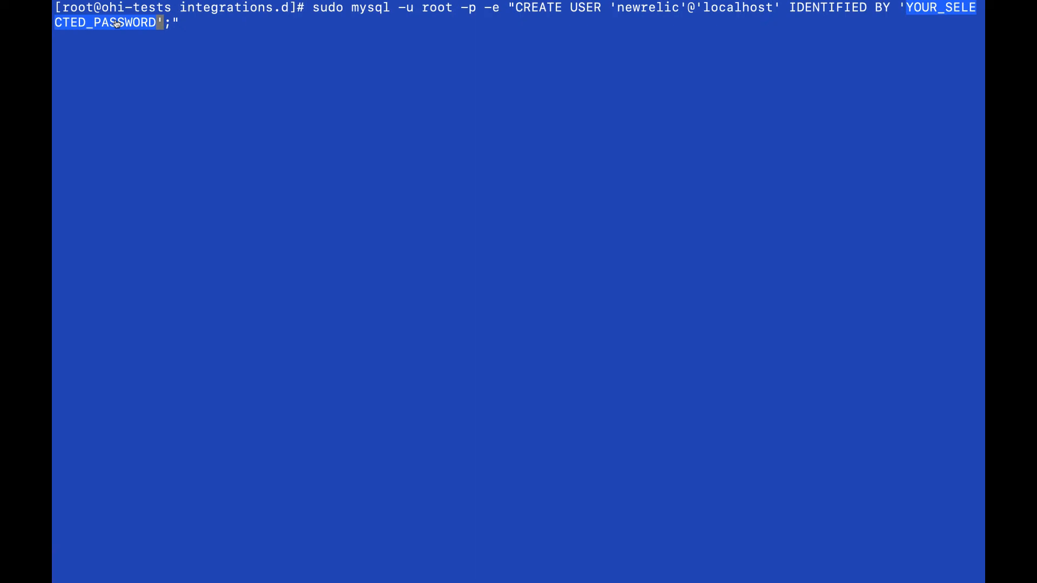
Create the newrelic@localhost user with the root password and grant it REPLICATION CLIENT on *.*.
key(Return)
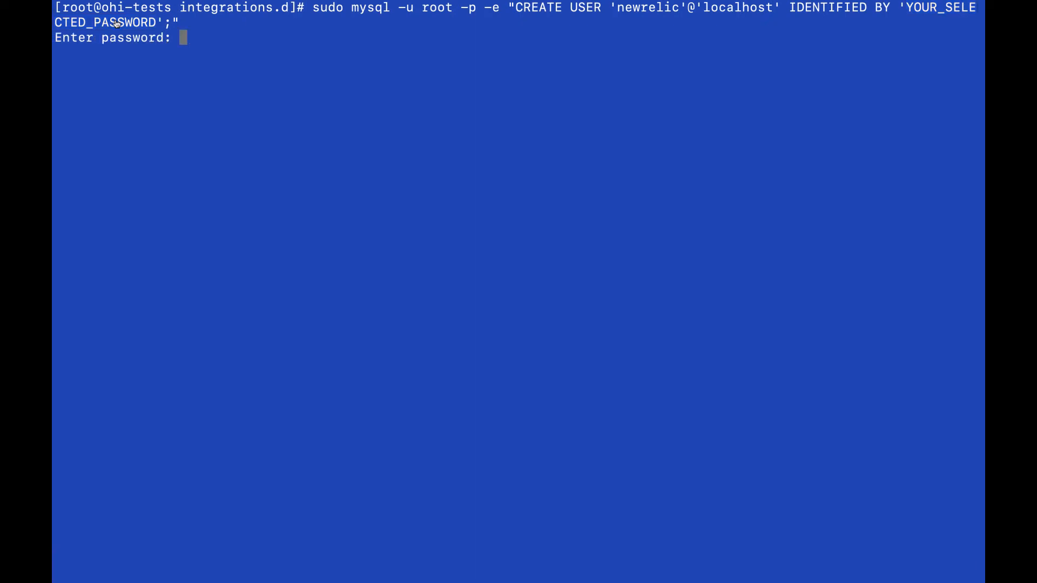
key(Return)
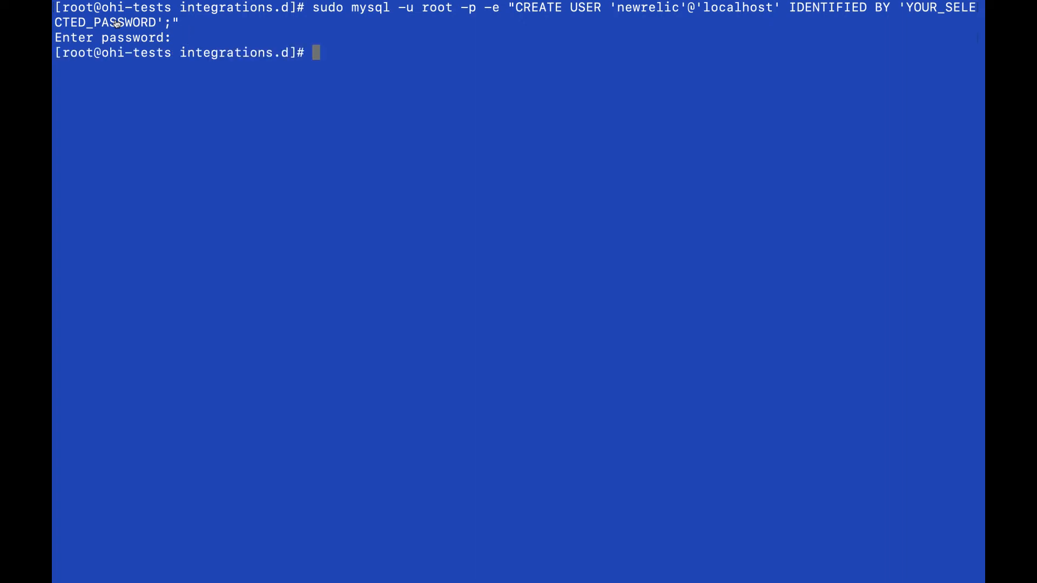
text(sudo mysql -u root -p -e "GRANT REPLICATION CLIENT ON *.* TO 'newrelic'@'localhost' WITH MAX_USER_CONNECTIONS 5;")
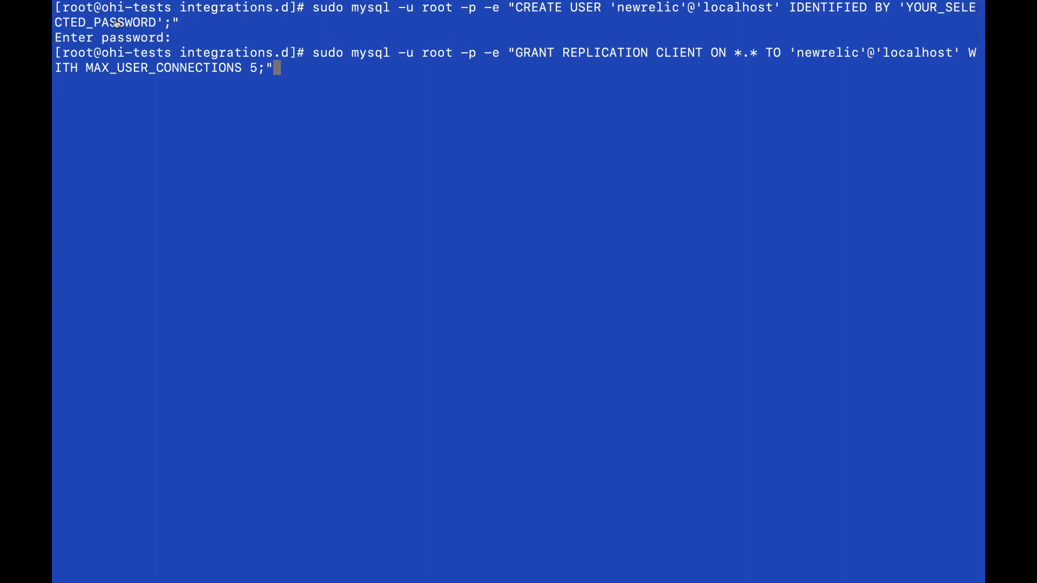
key(Return)
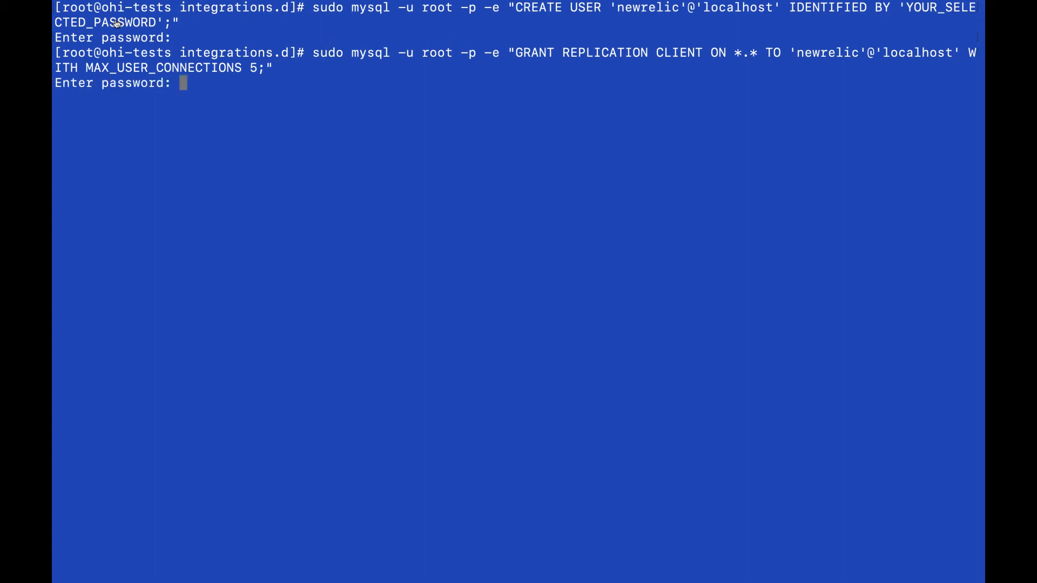
text(cd /etc/newrelic-infra/integrations.d)
text(vi mysql-config.yml)
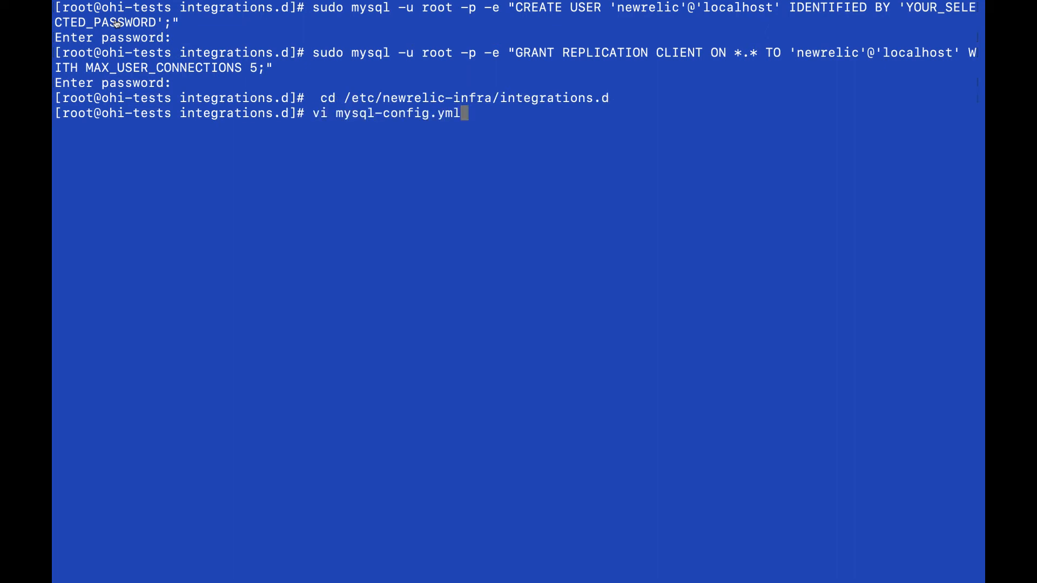
Open mysql-config.yml in vi from /etc/newrelic-infra/integrations.d.
key(Return)
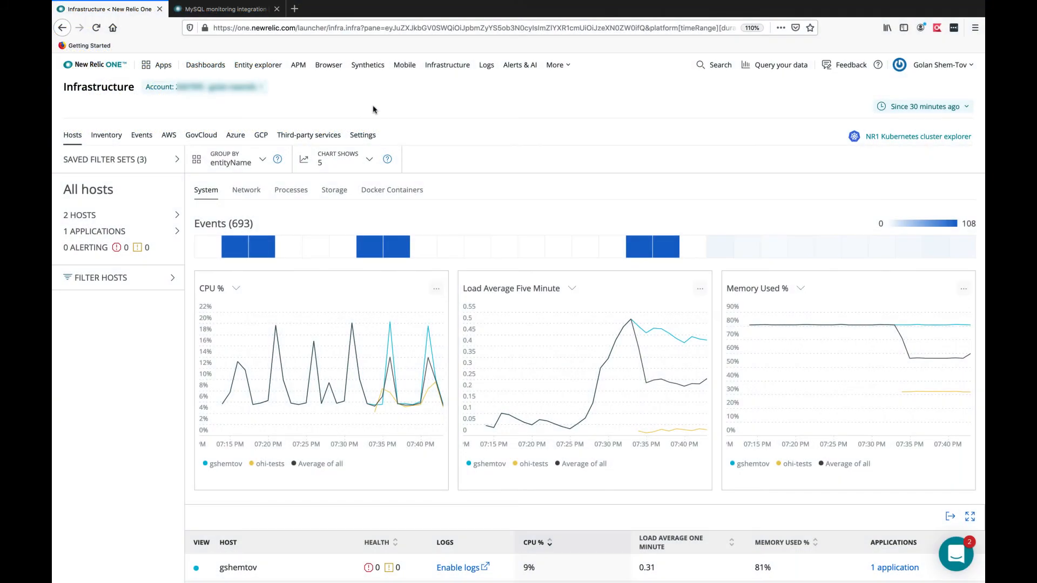
mouse_move(308, 135)
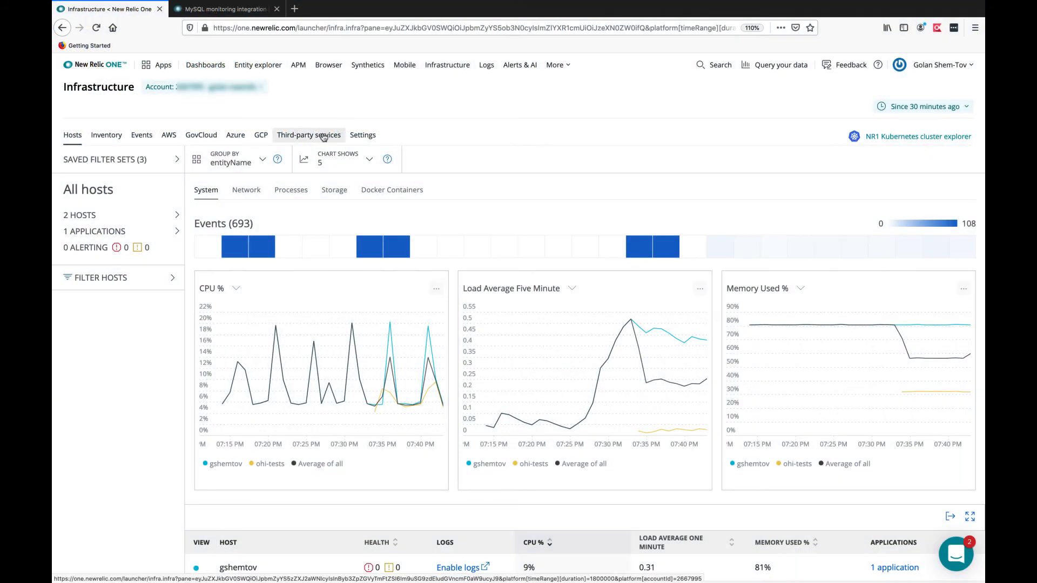
Show the MySQL dashboard for ohi-tests:3306 with its query charts and configuration inventory.
click(307, 135)
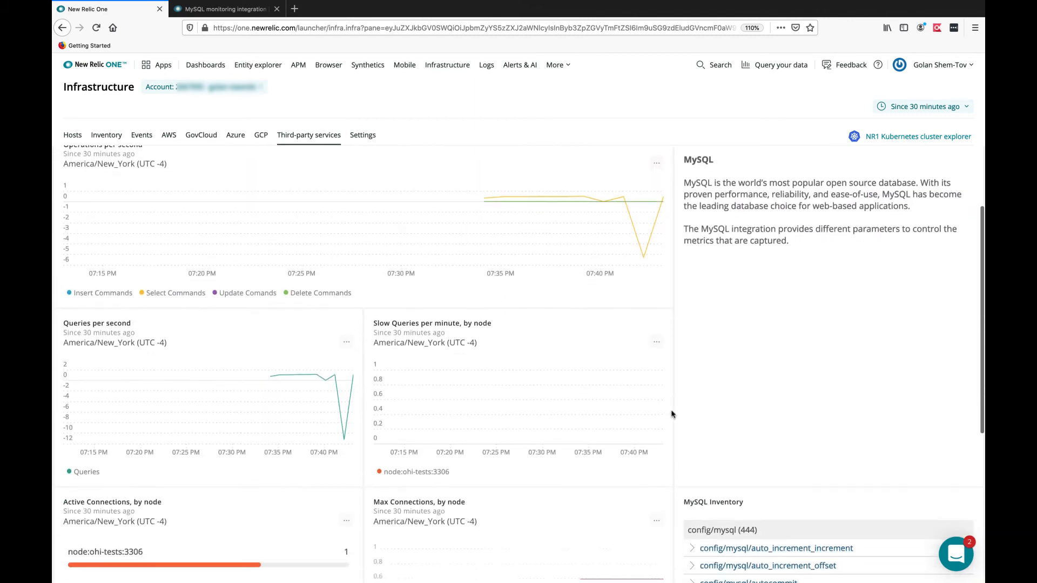
scroll(down, 3)
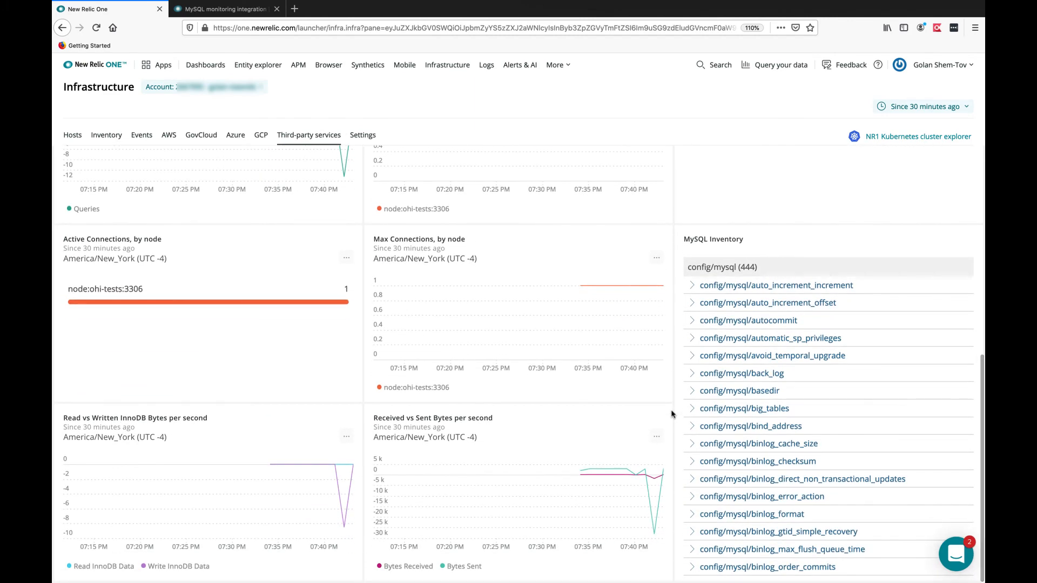